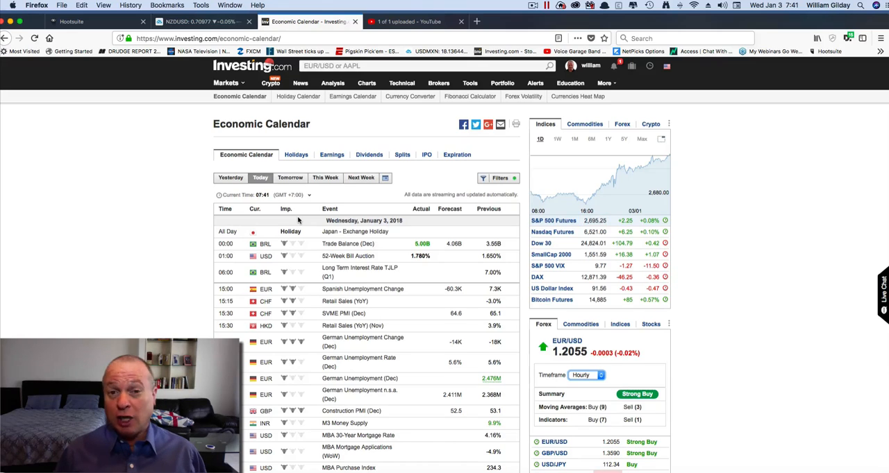
- Switch the economic calendar to This Week and scroll through events up to January 4
scroll(down, 3)
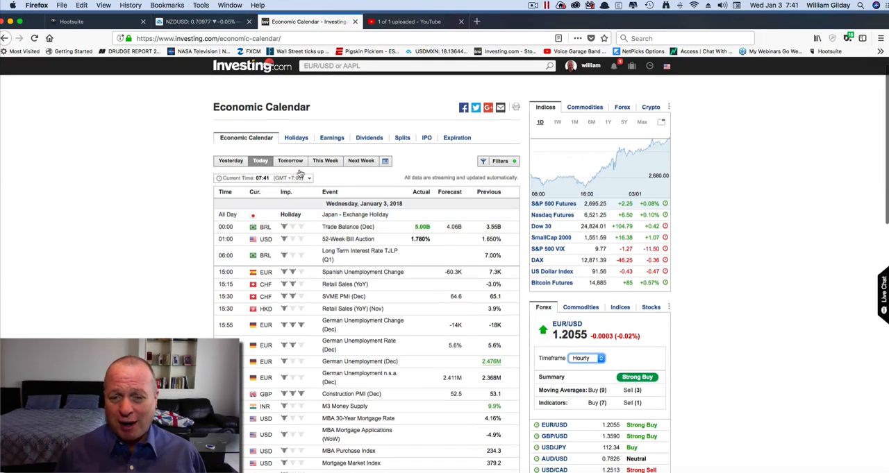
click(325, 161)
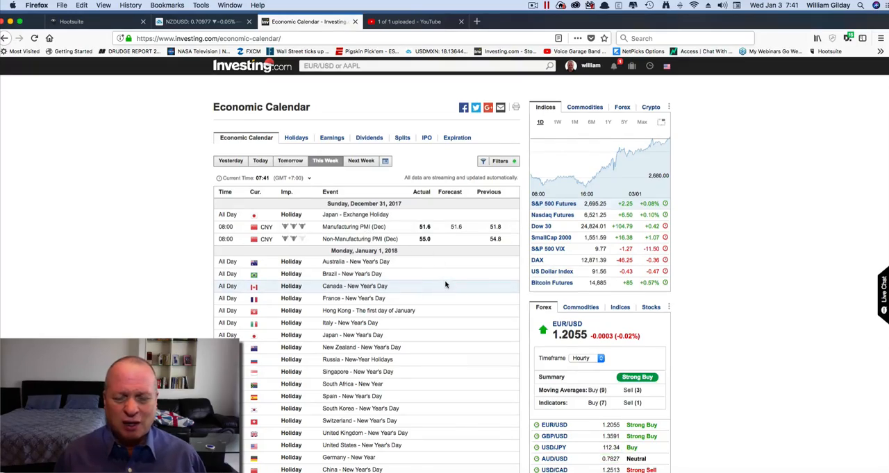
scroll(down, 3)
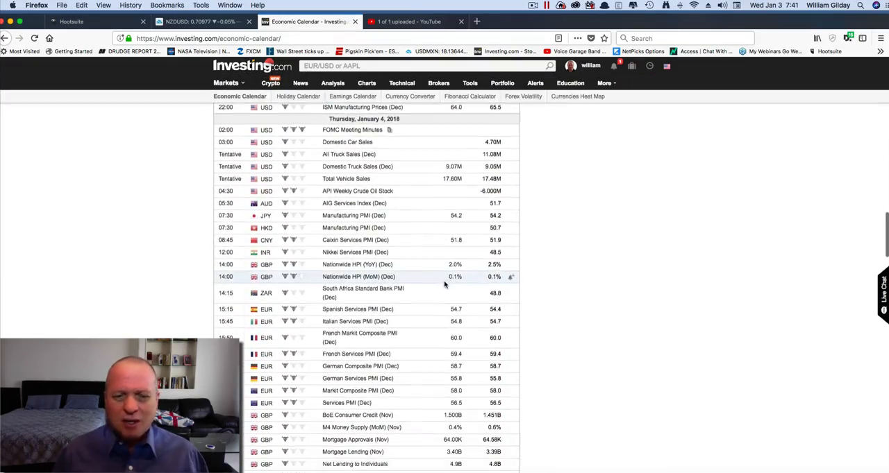
scroll(down, 3)
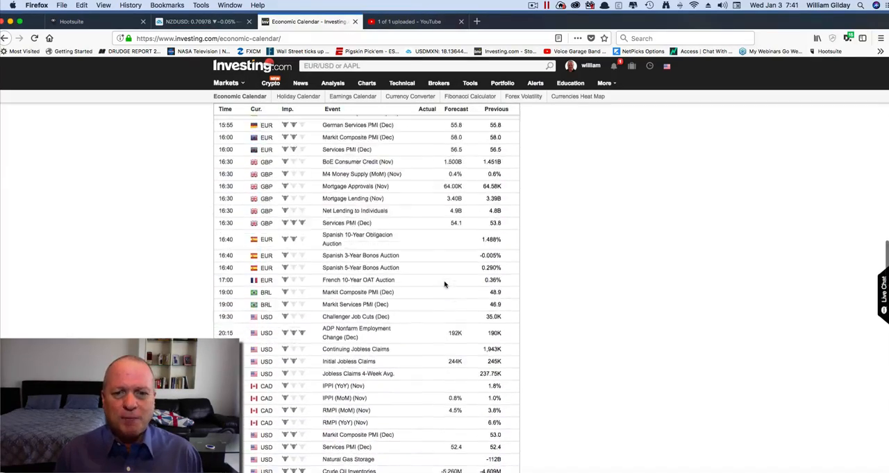
scroll(down, 3)
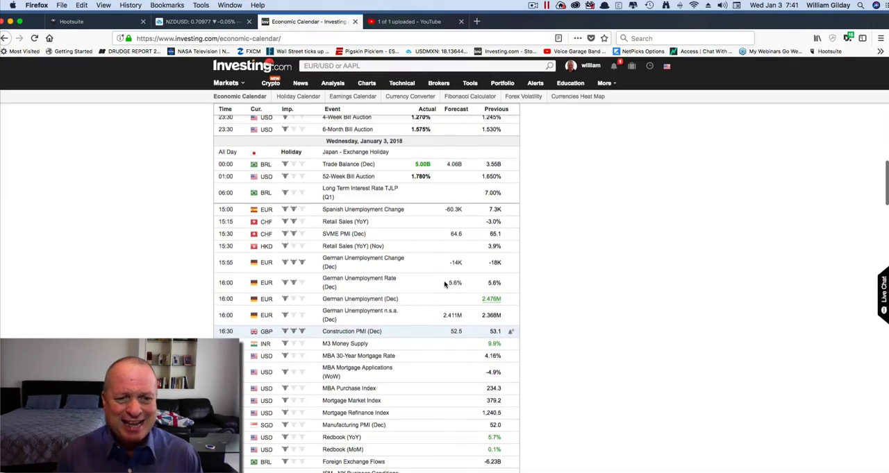
scroll(down, 3)
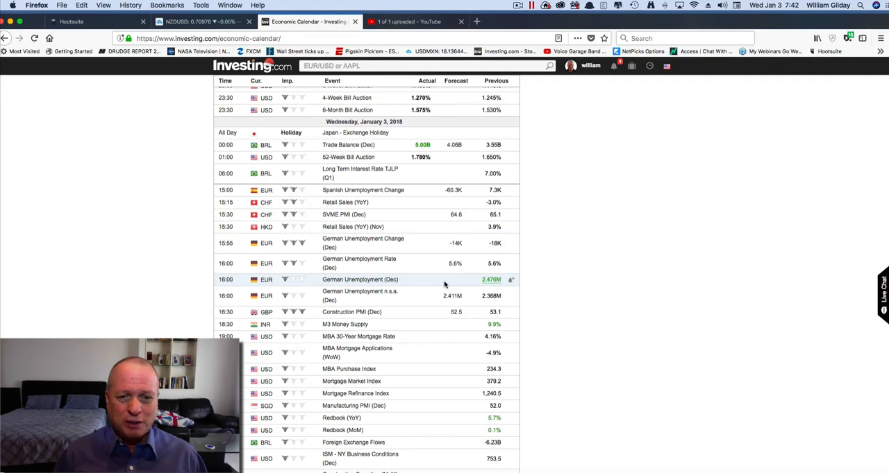
scroll(down, 3)
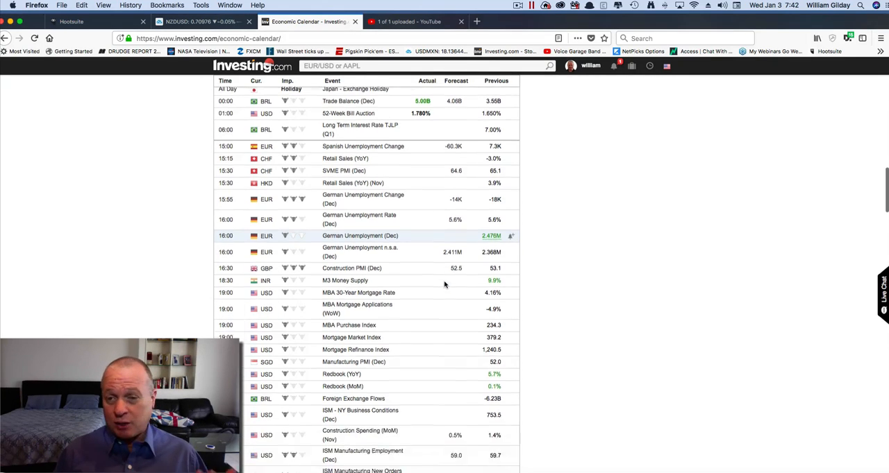
scroll(down, 3)
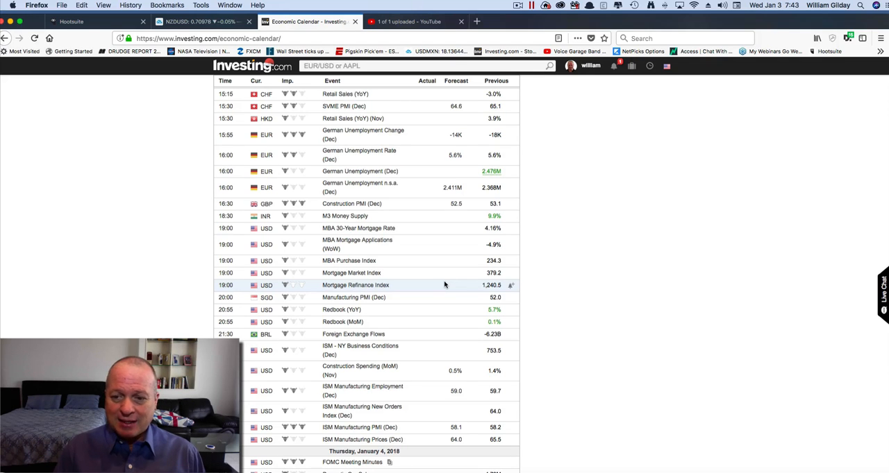
scroll(down, 3)
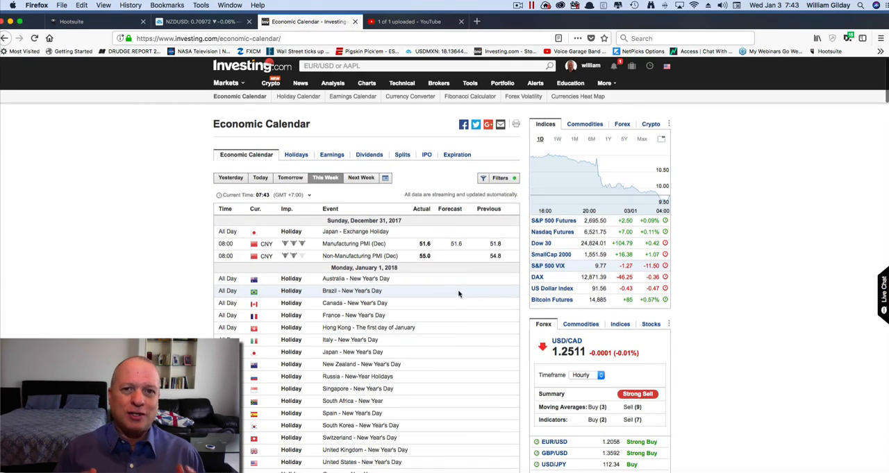
mouse_move(474, 292)
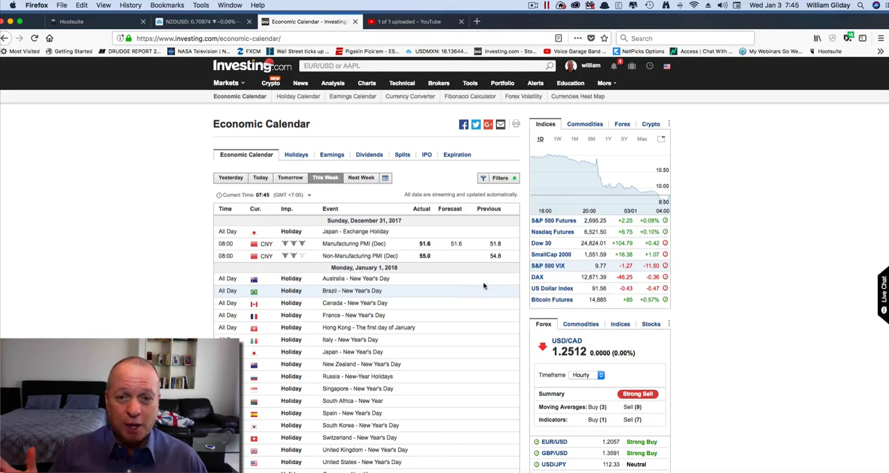
click(583, 123)
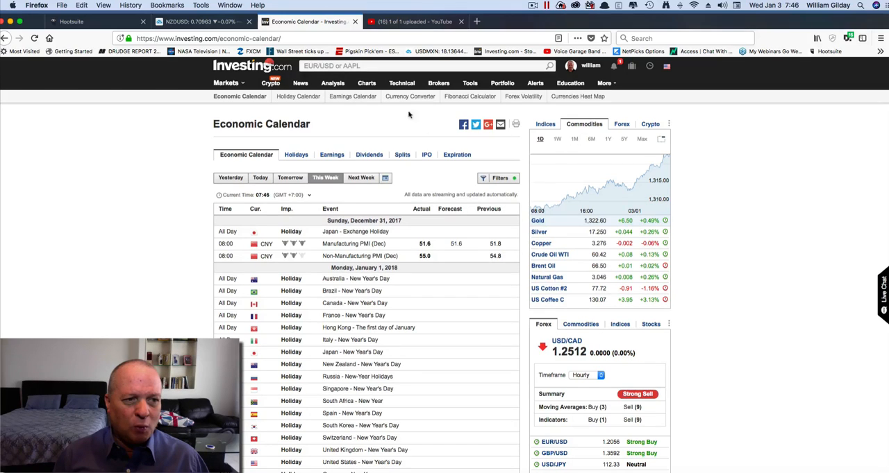
- Switch from Investing.com to the TradingView NZD/USD chart page
click(201, 21)
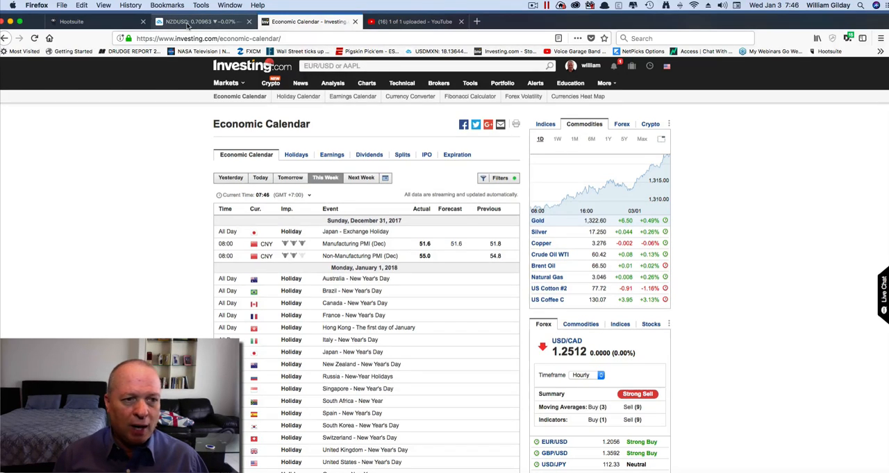
click(201, 22)
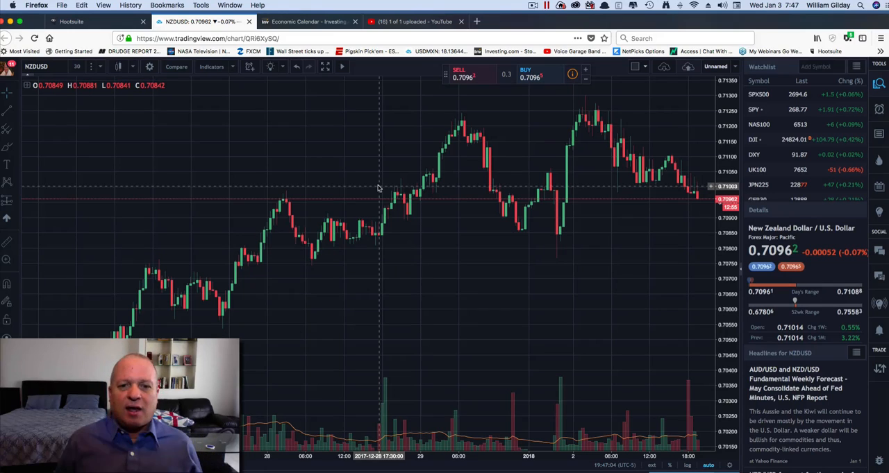
mouse_move(224, 129)
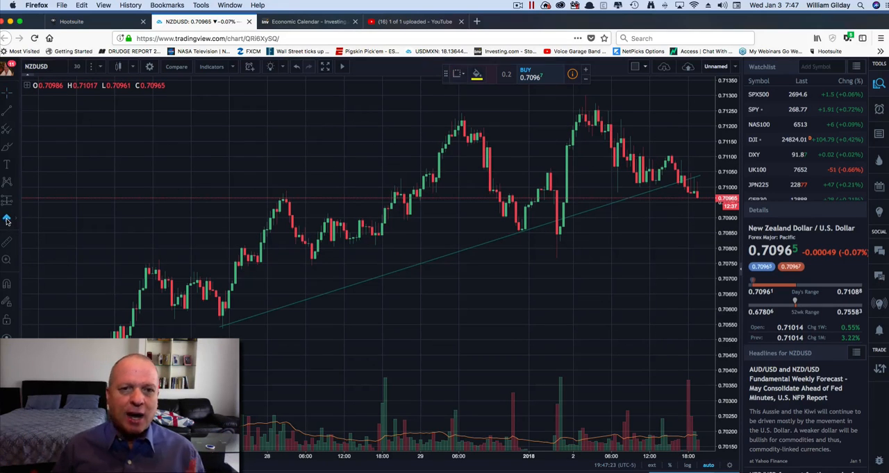
- Place a down-arrow marker just below the latest NZD/USD candles
click(7, 220)
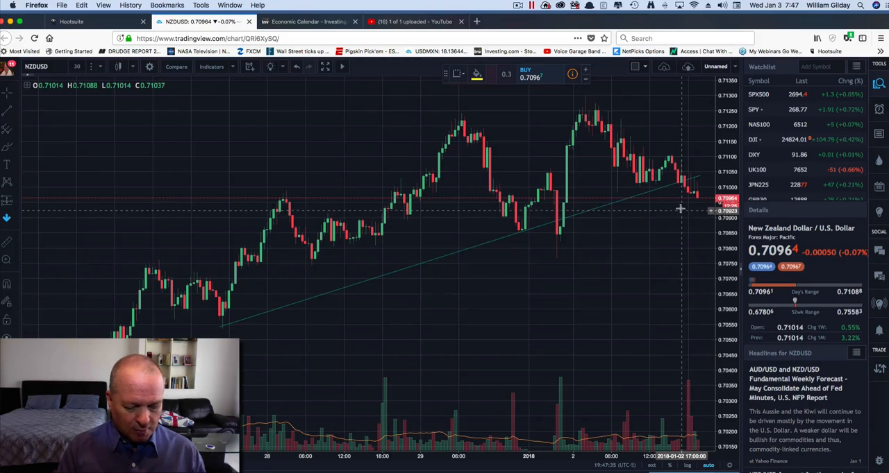
click(678, 209)
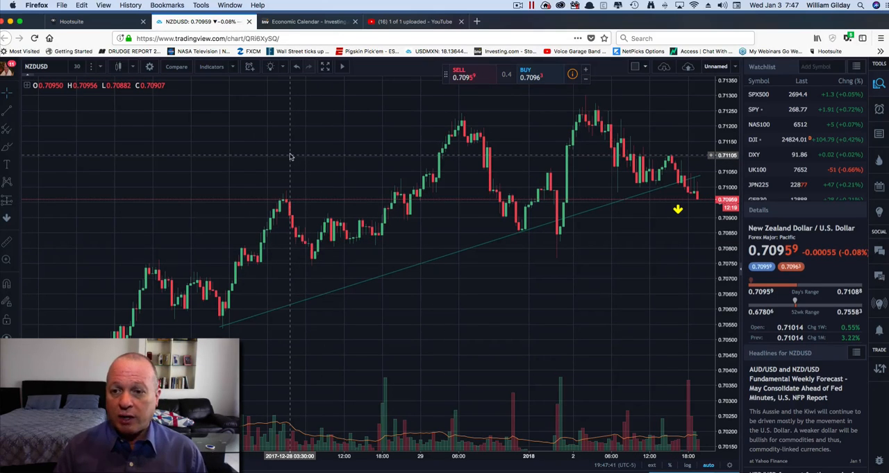
mouse_move(284, 163)
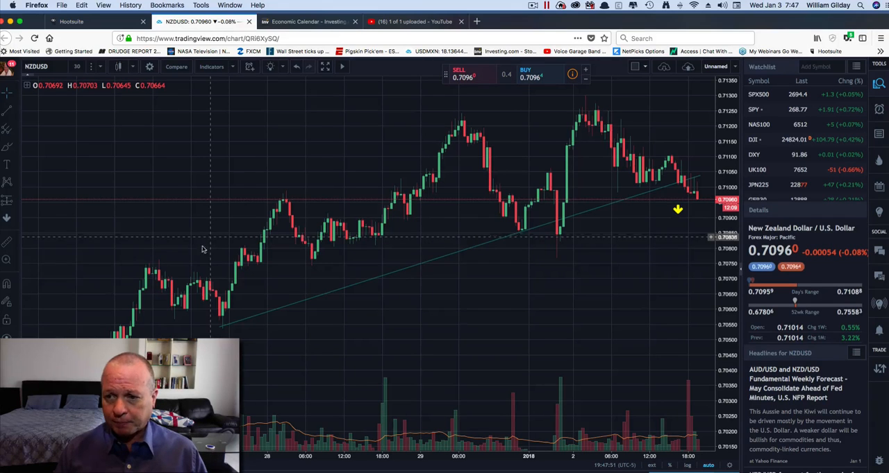
mouse_move(457, 327)
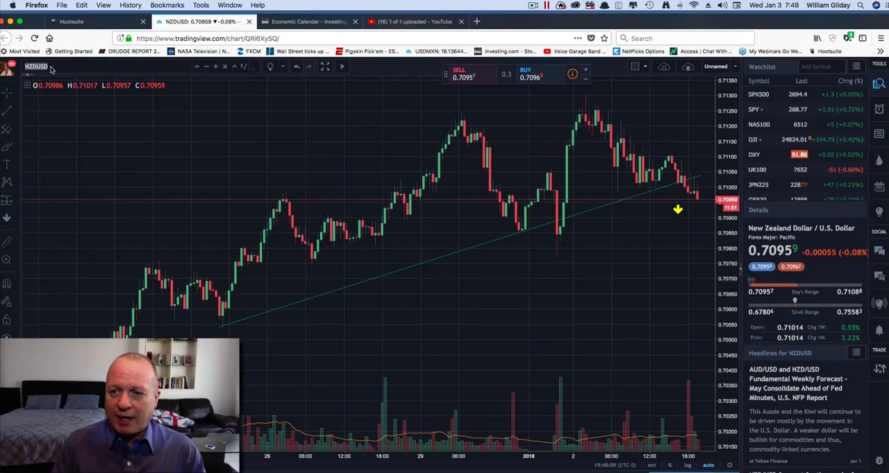
- Change the chart from NZD/USD to EUR/USD by searching 'EURI' in symbol search
click(36, 67)
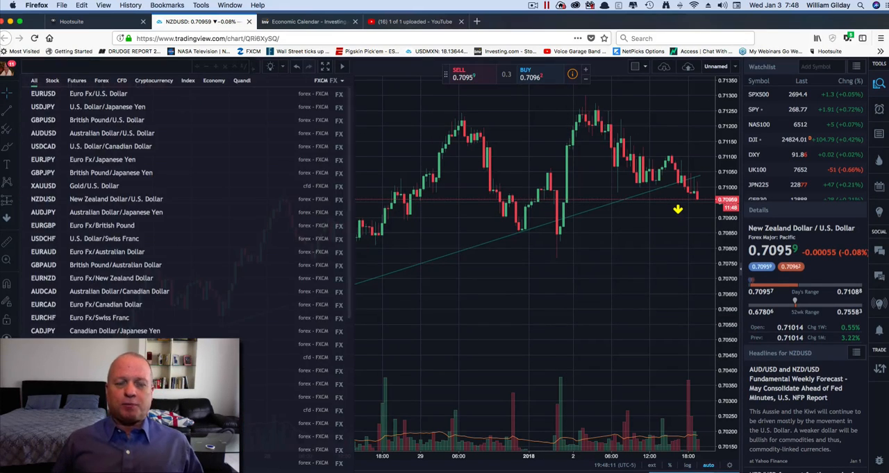
text(EURI)
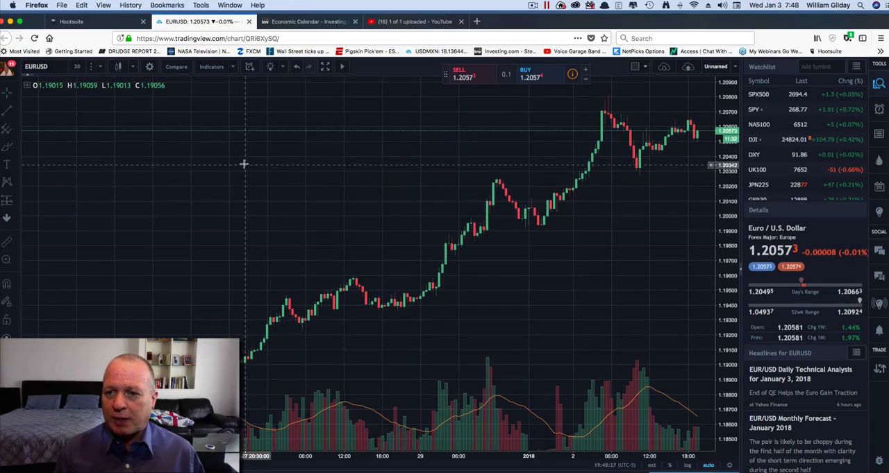
mouse_move(255, 167)
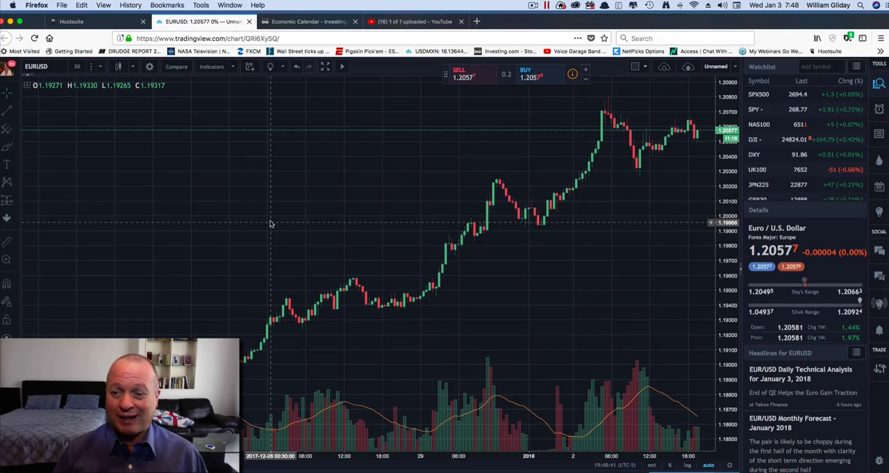
mouse_move(294, 180)
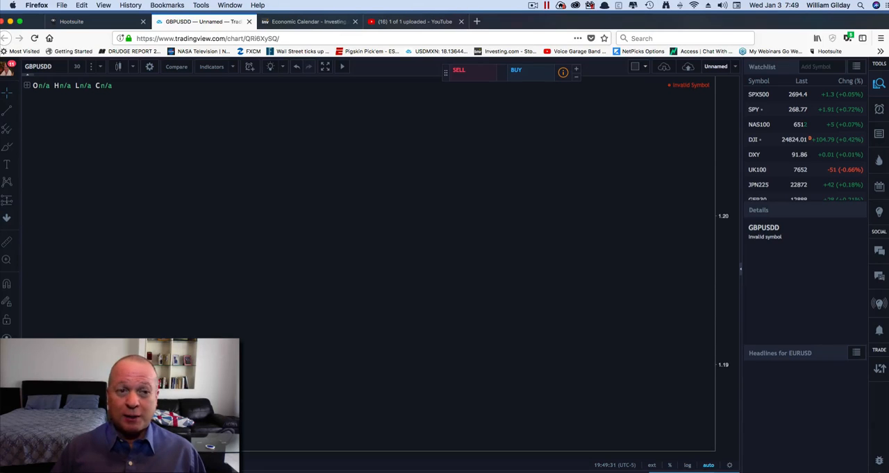
- Replace the chart symbol with GBP/USD by searching 'GBPU' in symbol search
click(38, 66)
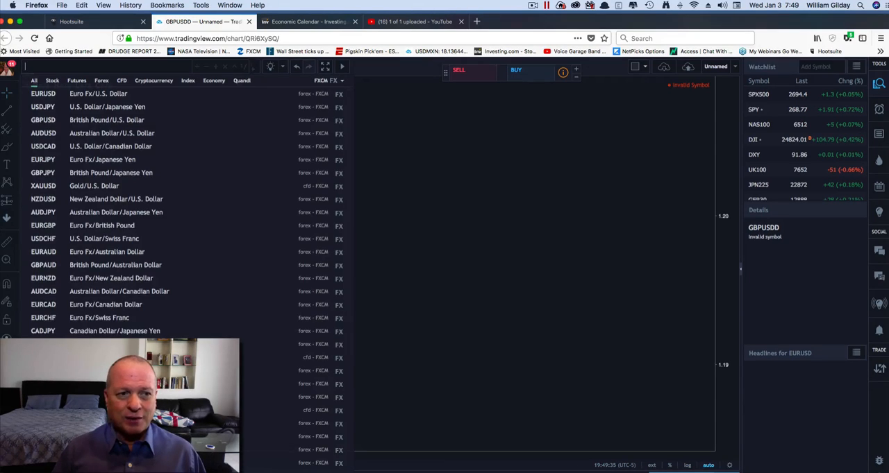
text(GBPUSD)
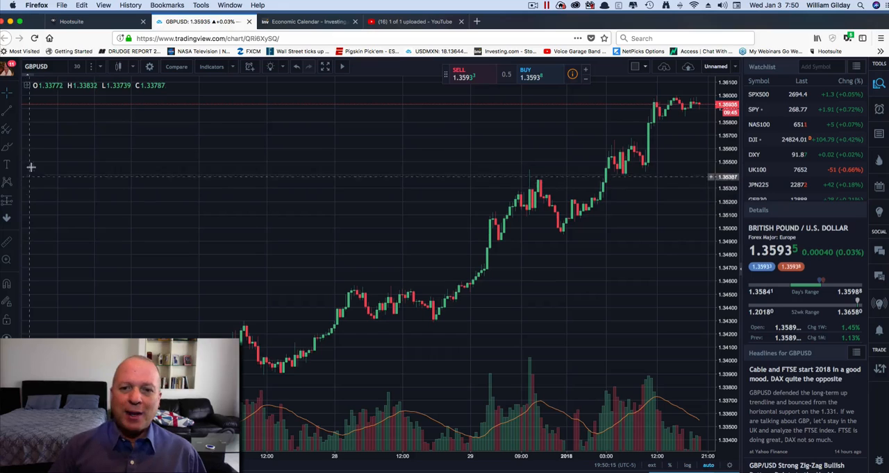
mouse_move(17, 132)
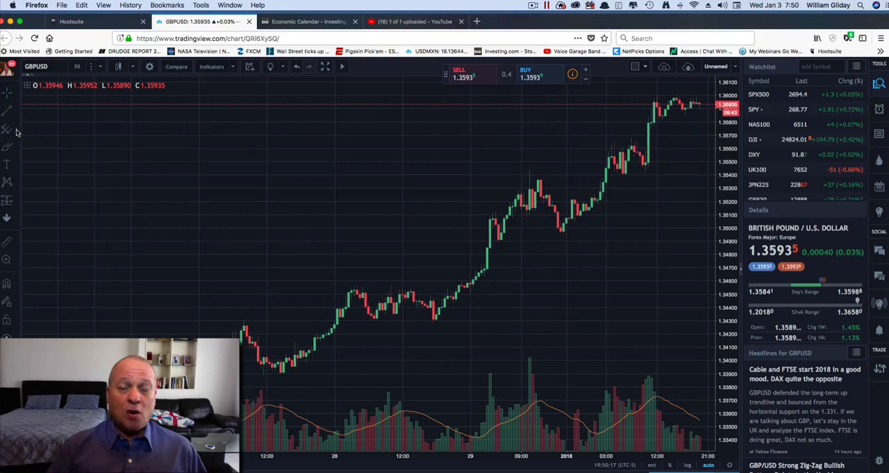
- Draw a Fib retracement between the 1.3599 high and the December 28 low at 1.3429
click(7, 129)
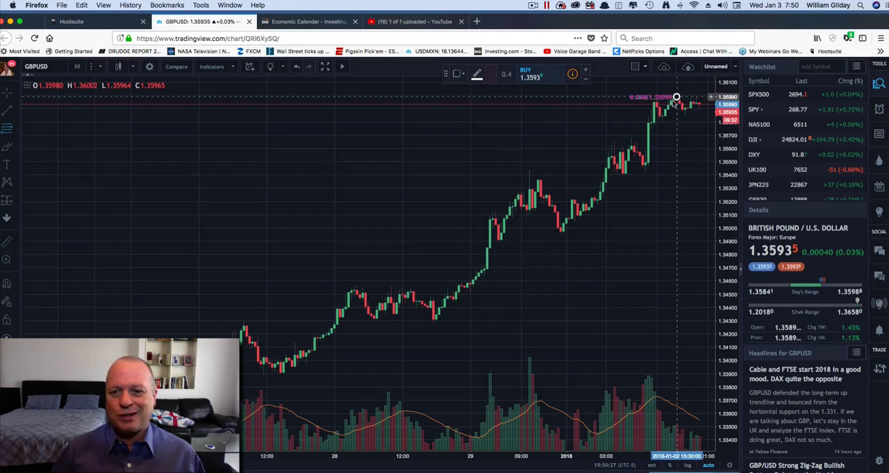
drag(391, 331, 676, 96)
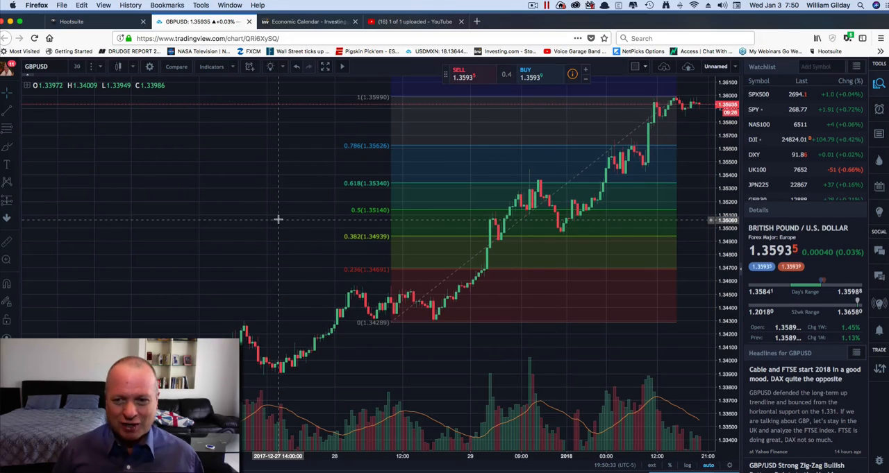
mouse_move(330, 212)
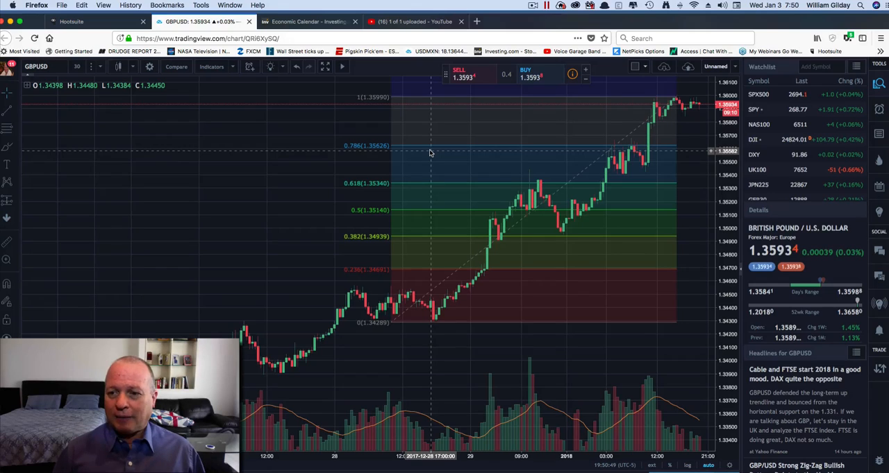
mouse_move(475, 141)
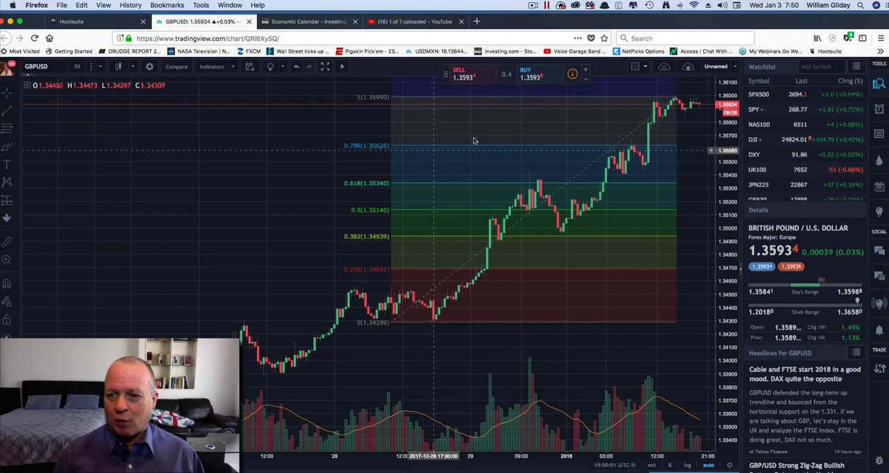